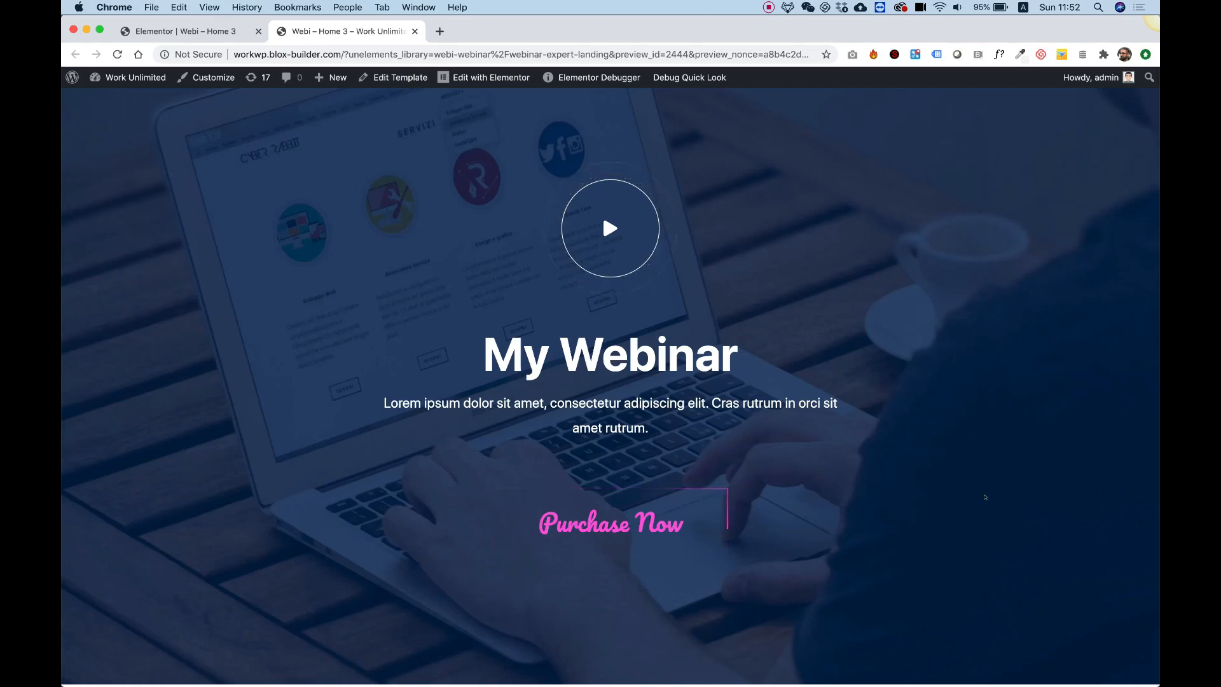
mouse_move(923, 501)
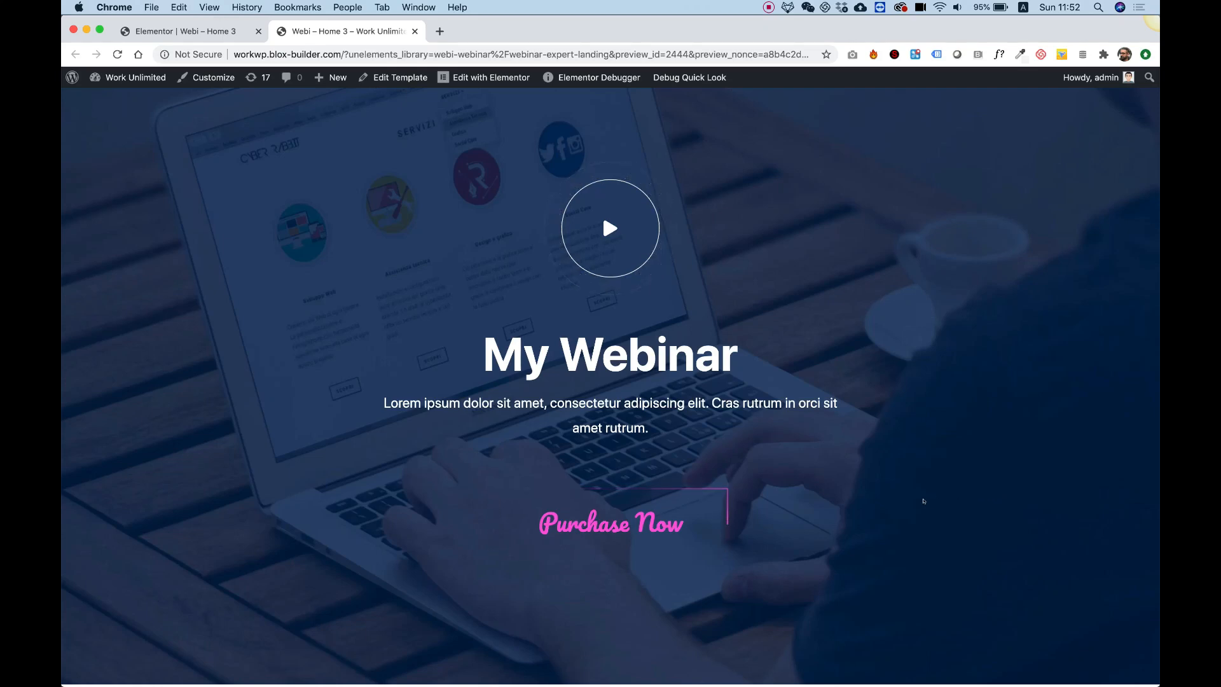
mouse_move(611, 535)
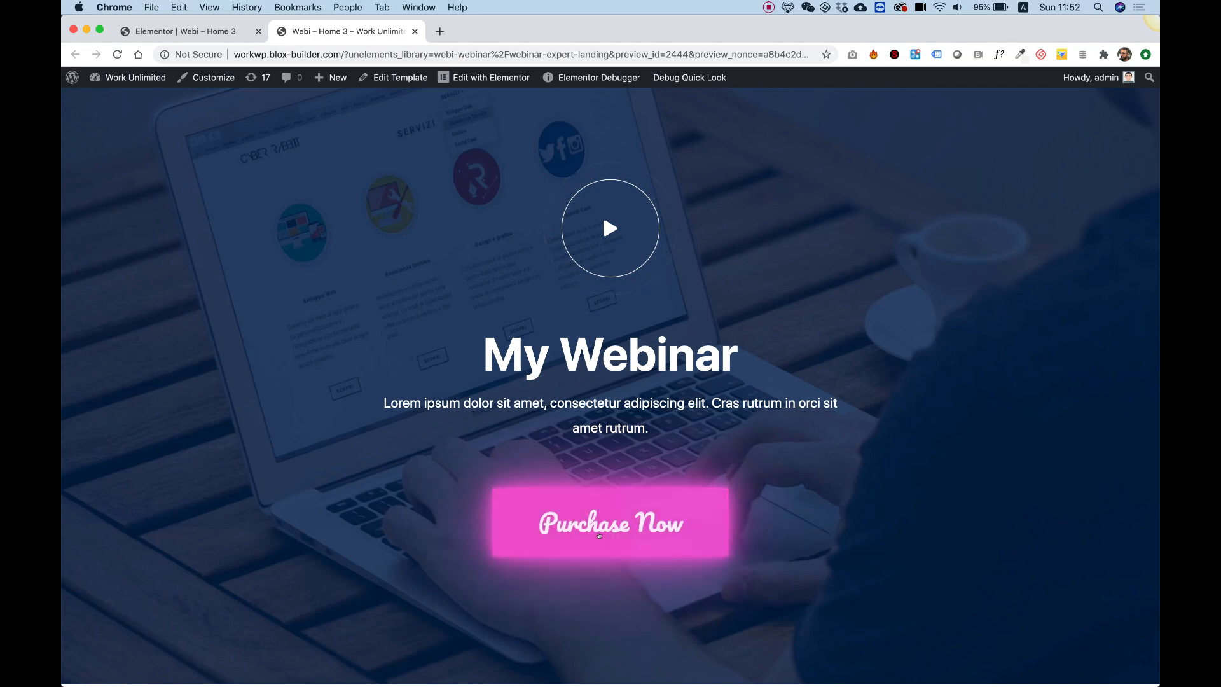
mouse_move(747, 506)
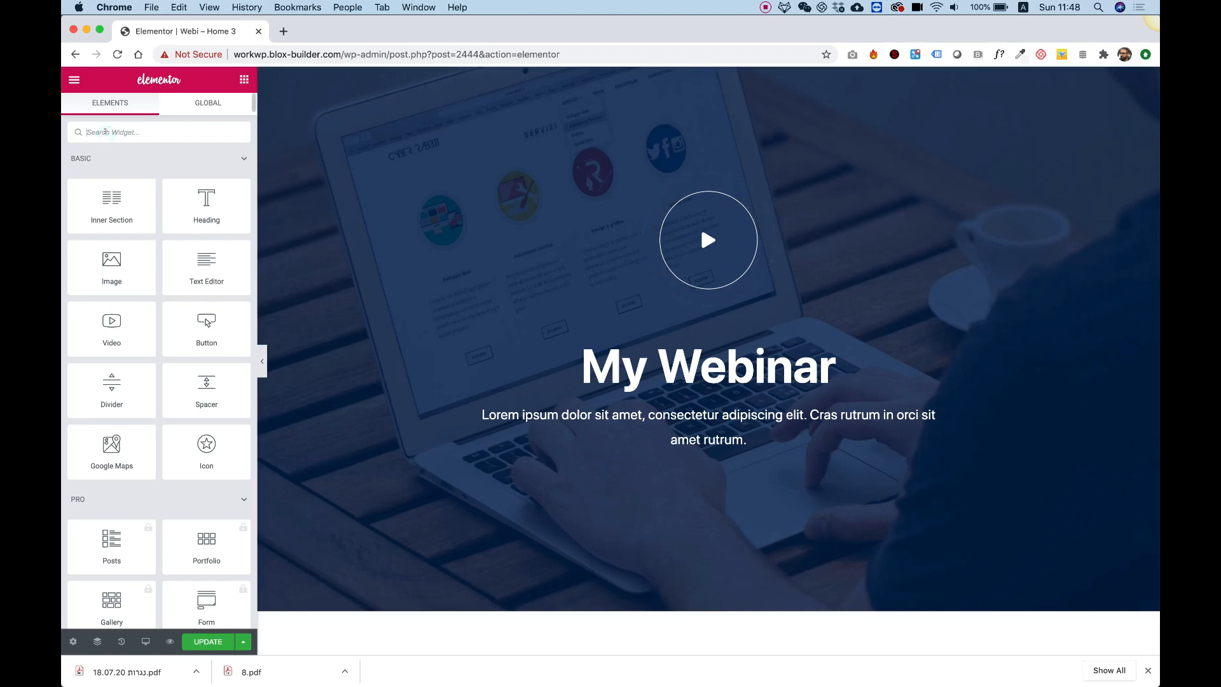
Find the Neon Glowing Button Effect widget via 'neon' and place it under the subtitle
type("neon")
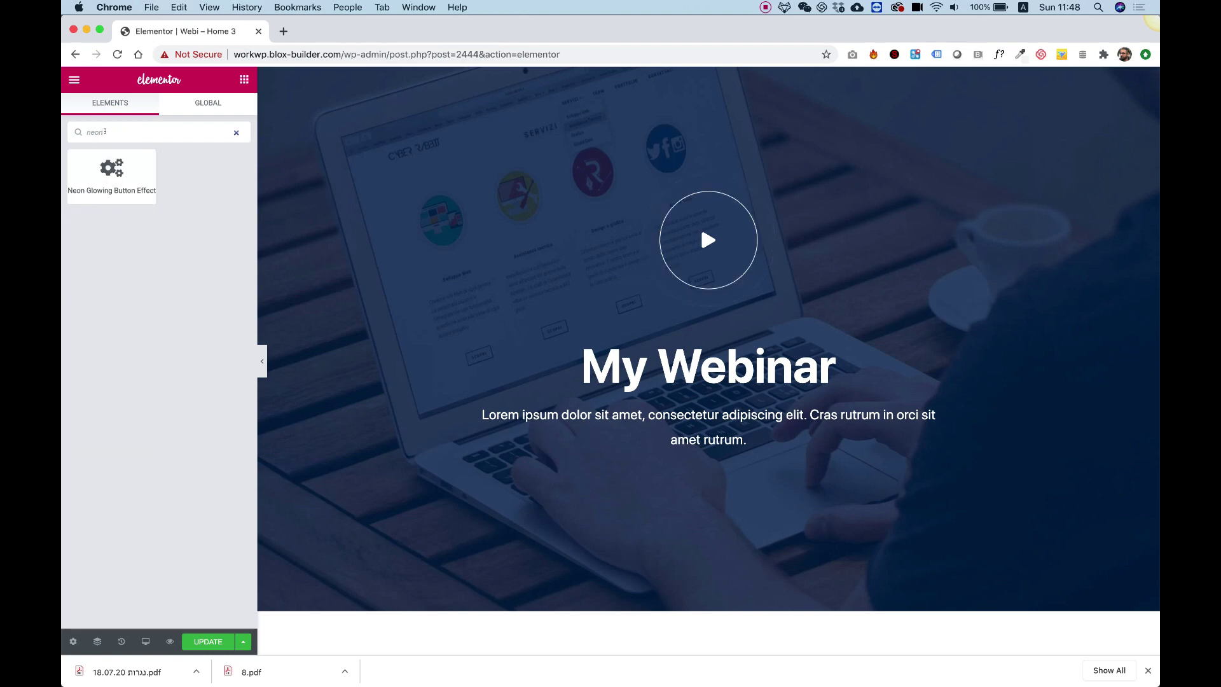
mouse_move(112, 169)
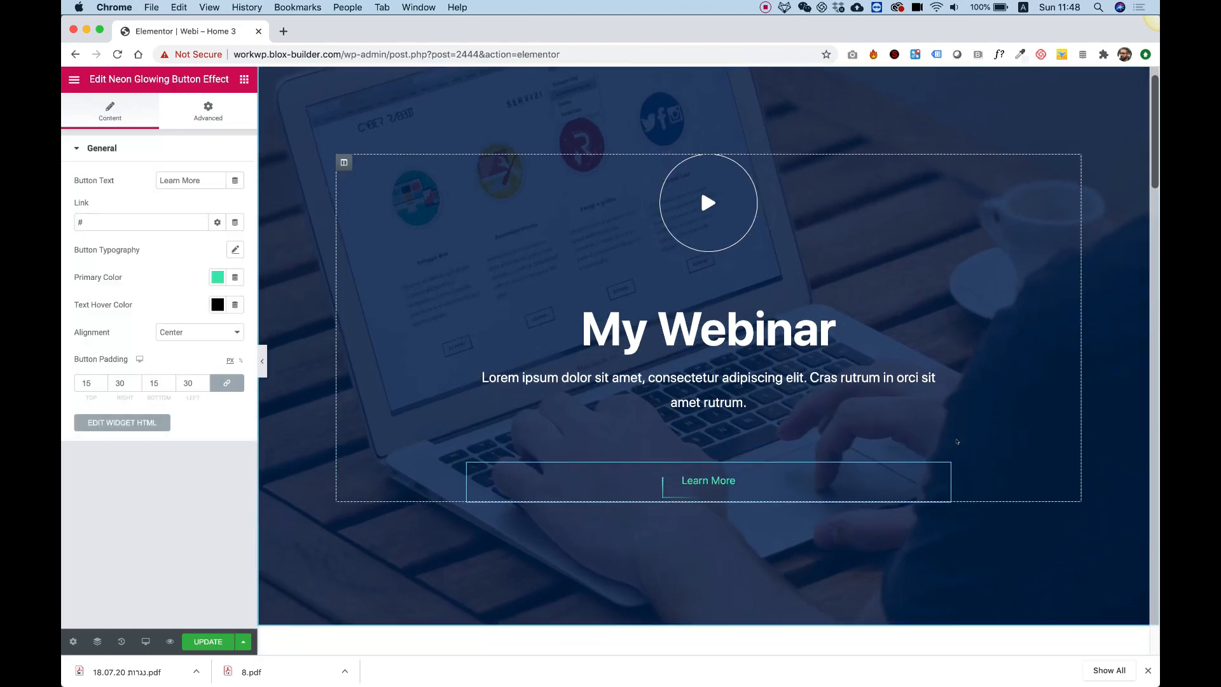
scroll("down", 3)
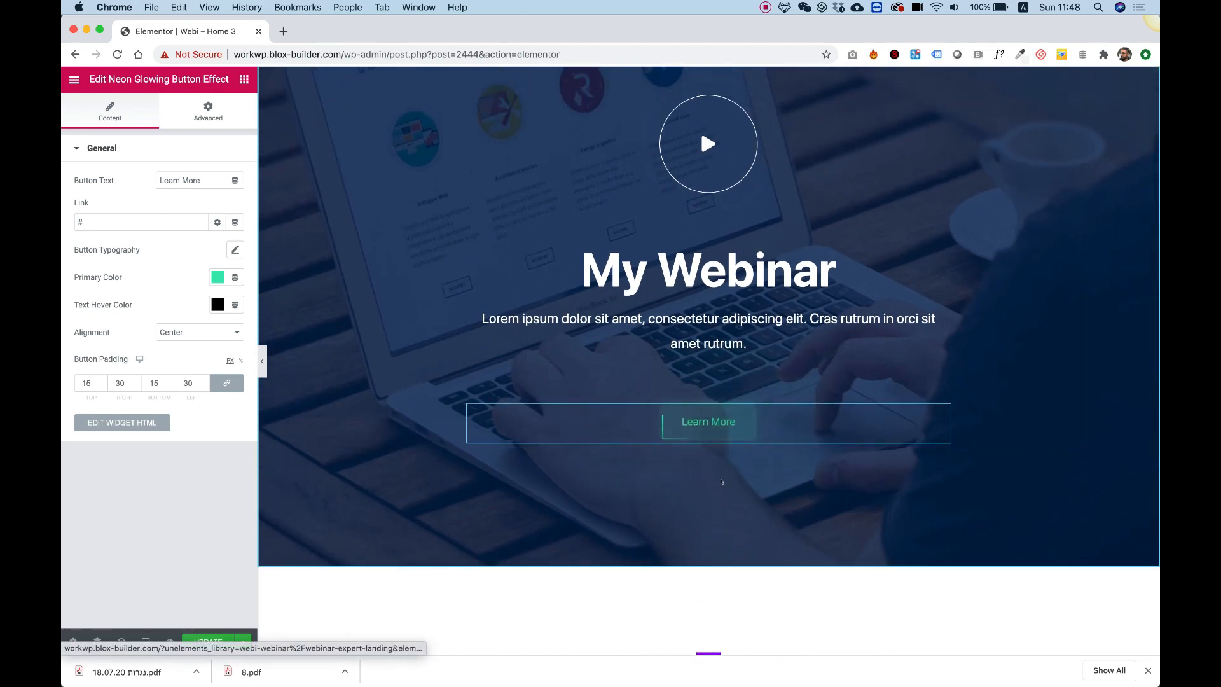
mouse_move(654, 452)
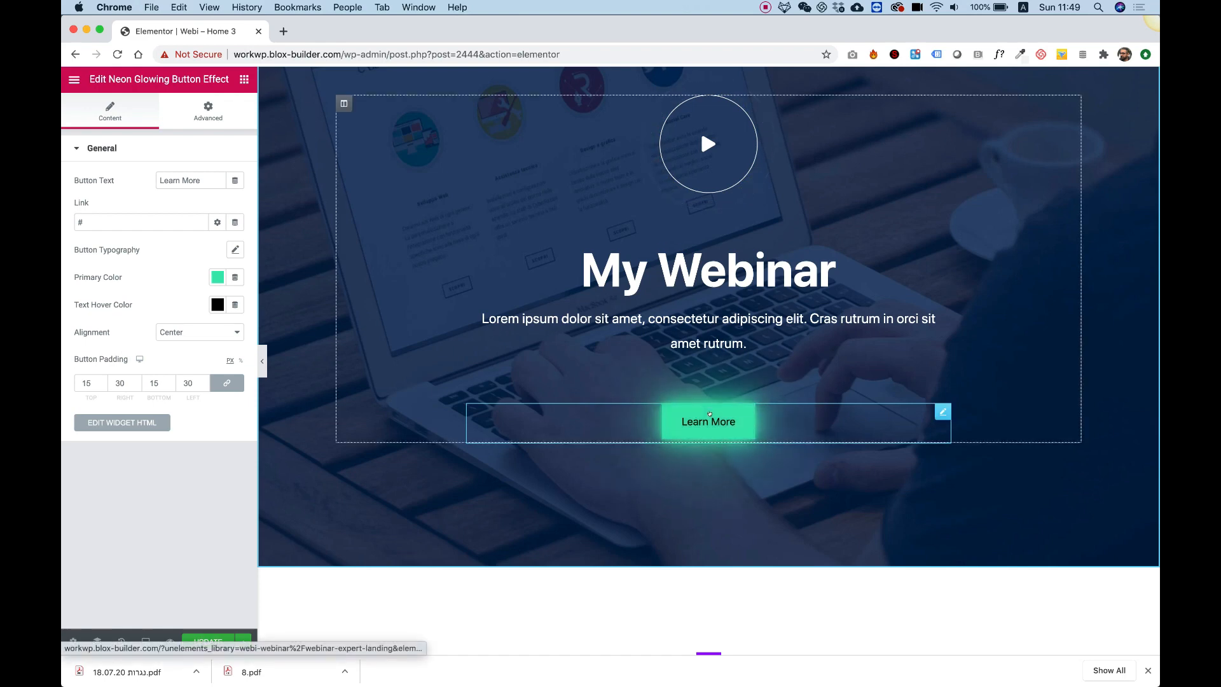
mouse_move(679, 453)
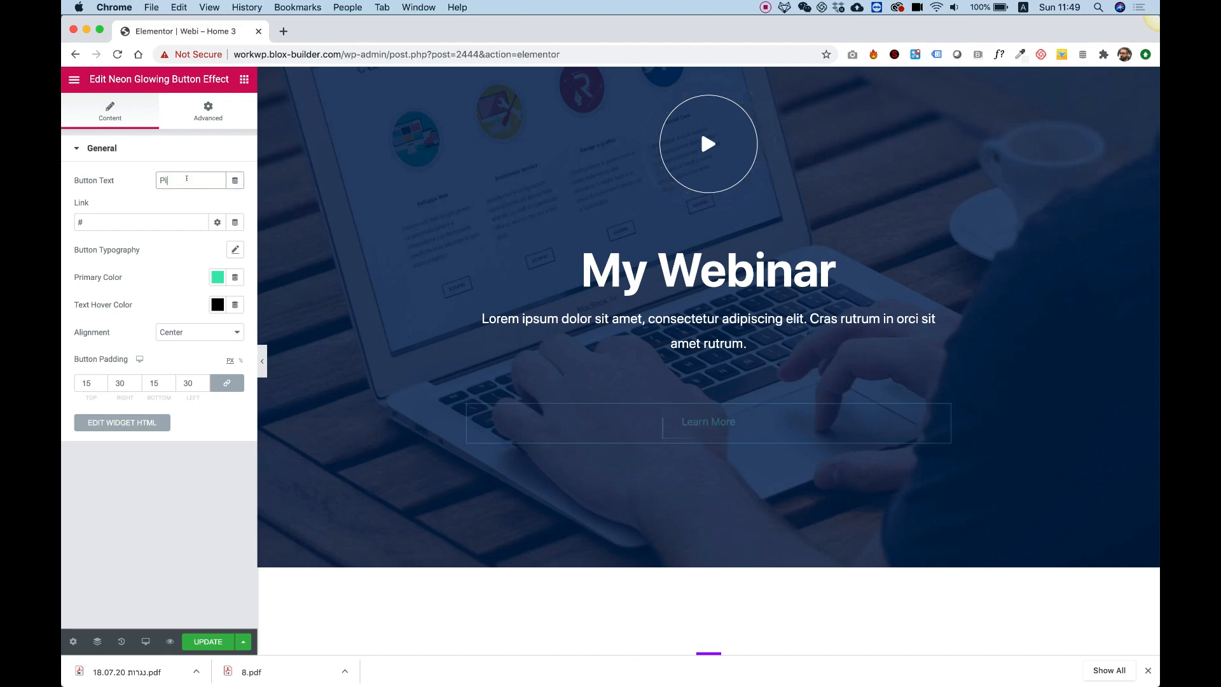
Replace the button label 'Learn More' with 'Purchase Now'
type("Purchase")
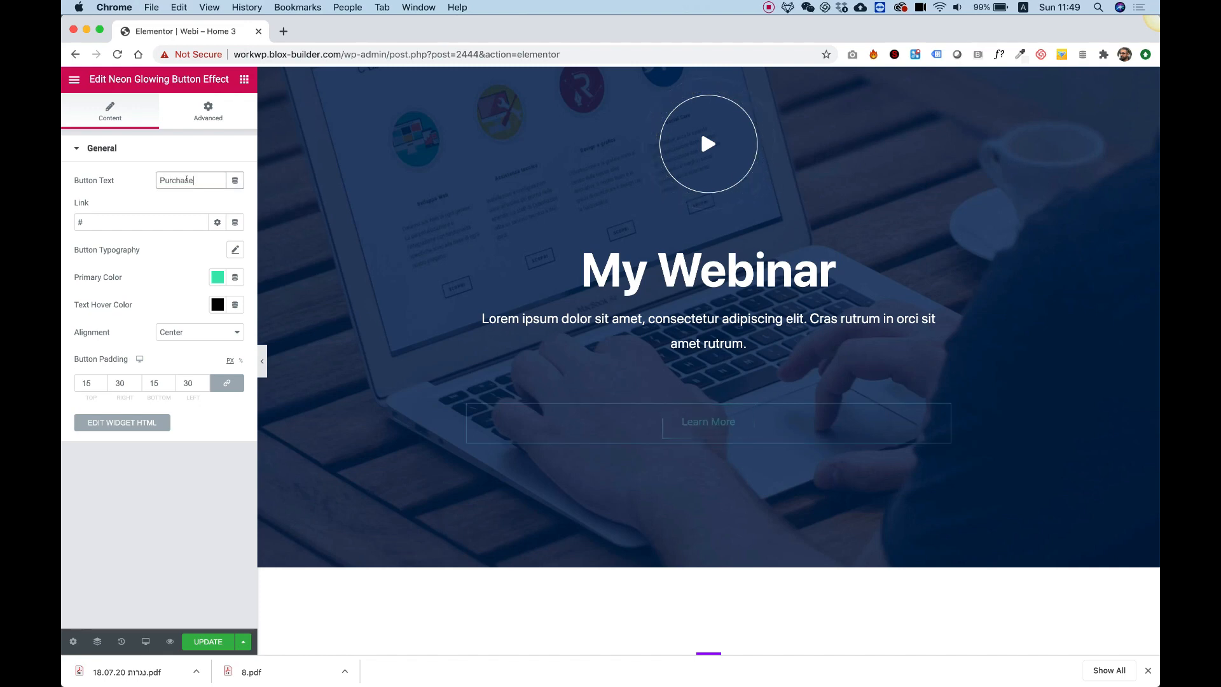
type("Now")
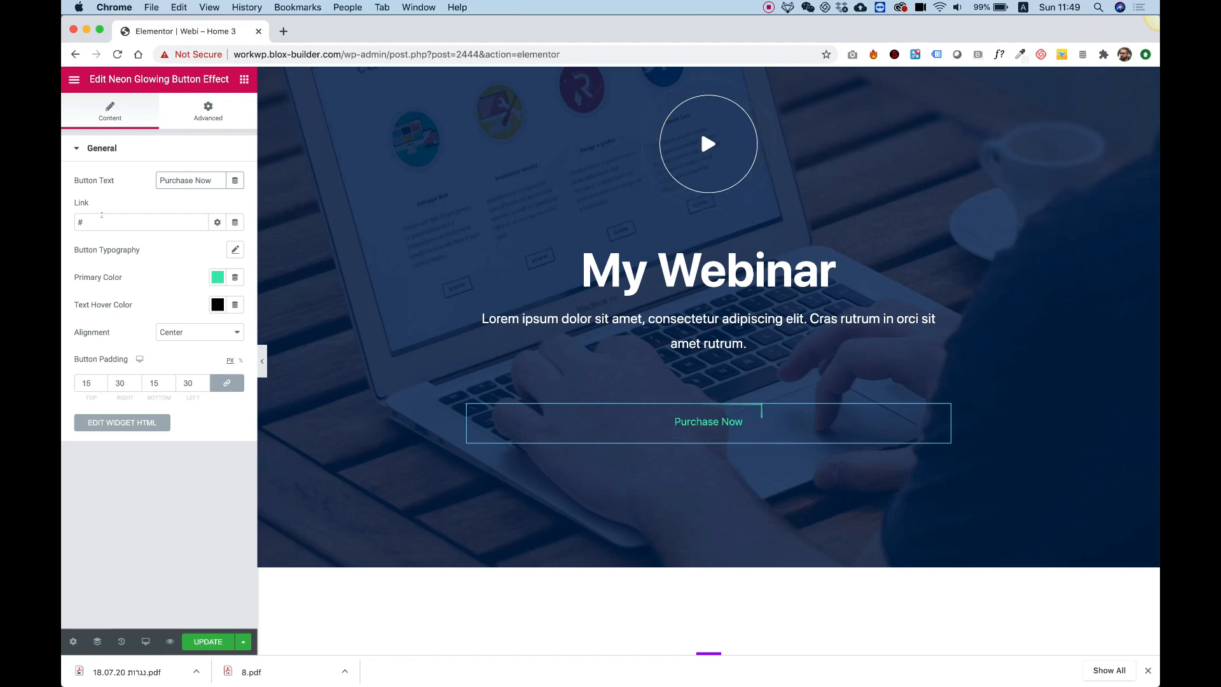
Set the button typography to Pacifico at 36px desktop and 20px mobile
left_click(234, 250)
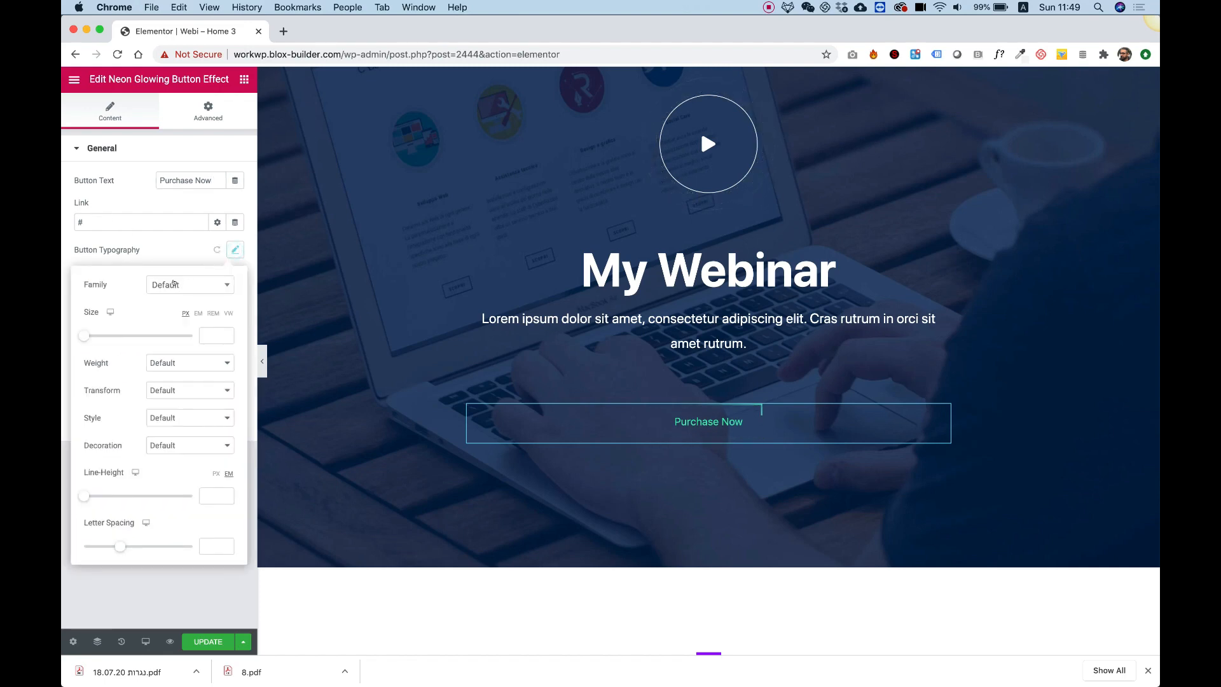
left_click(190, 284)
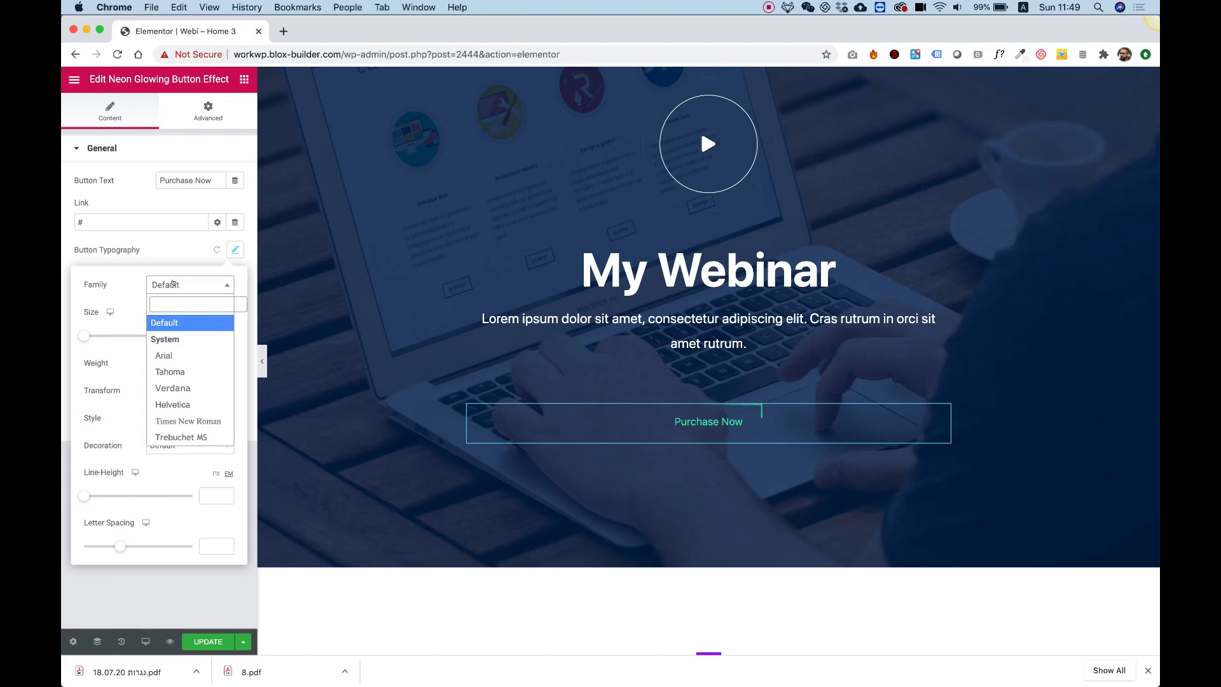
type("paci")
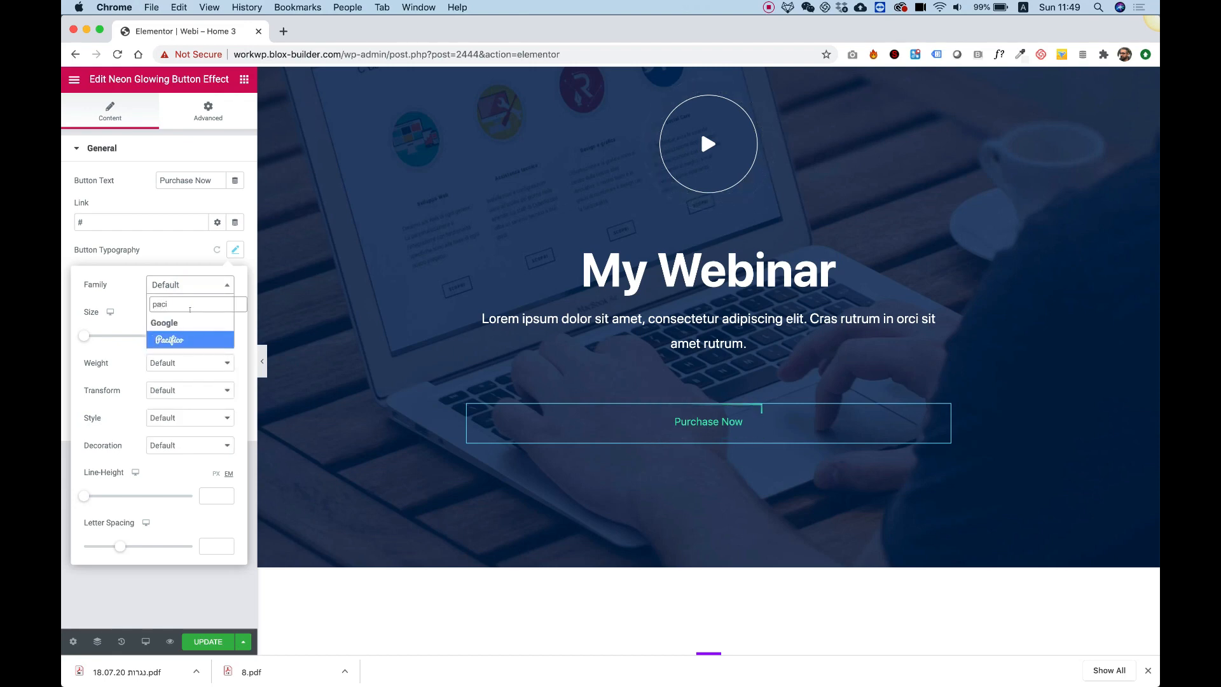
left_click(169, 340)
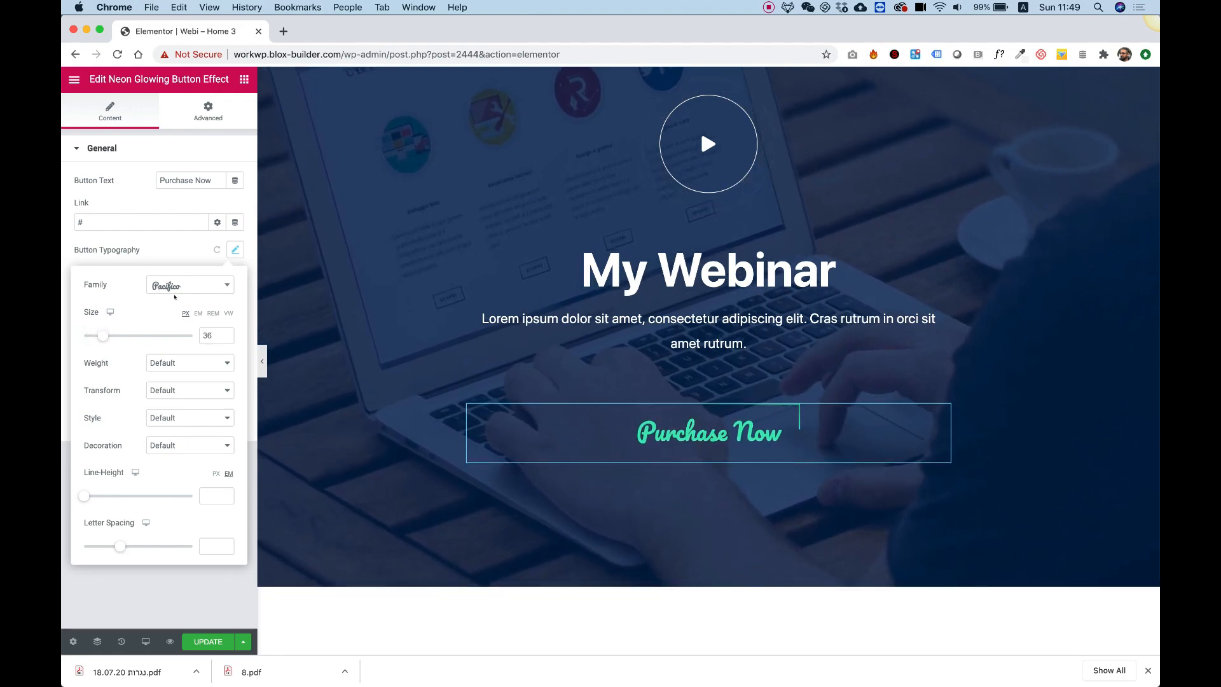
mouse_move(109, 312)
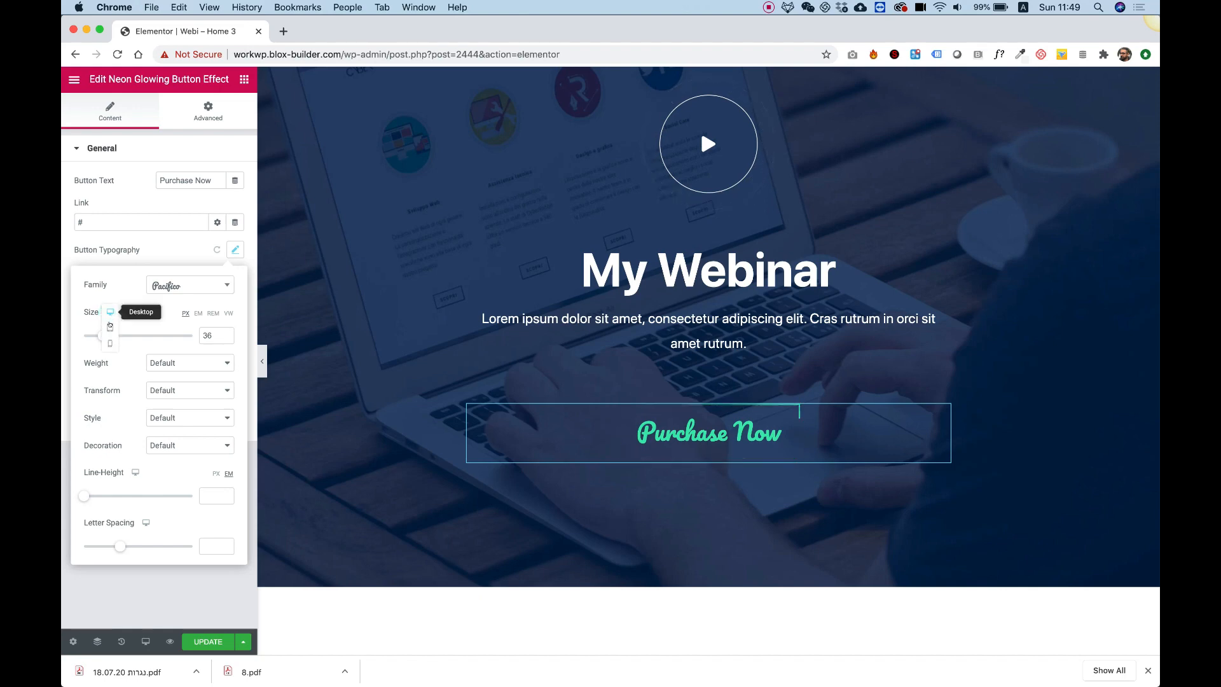
left_click(145, 641)
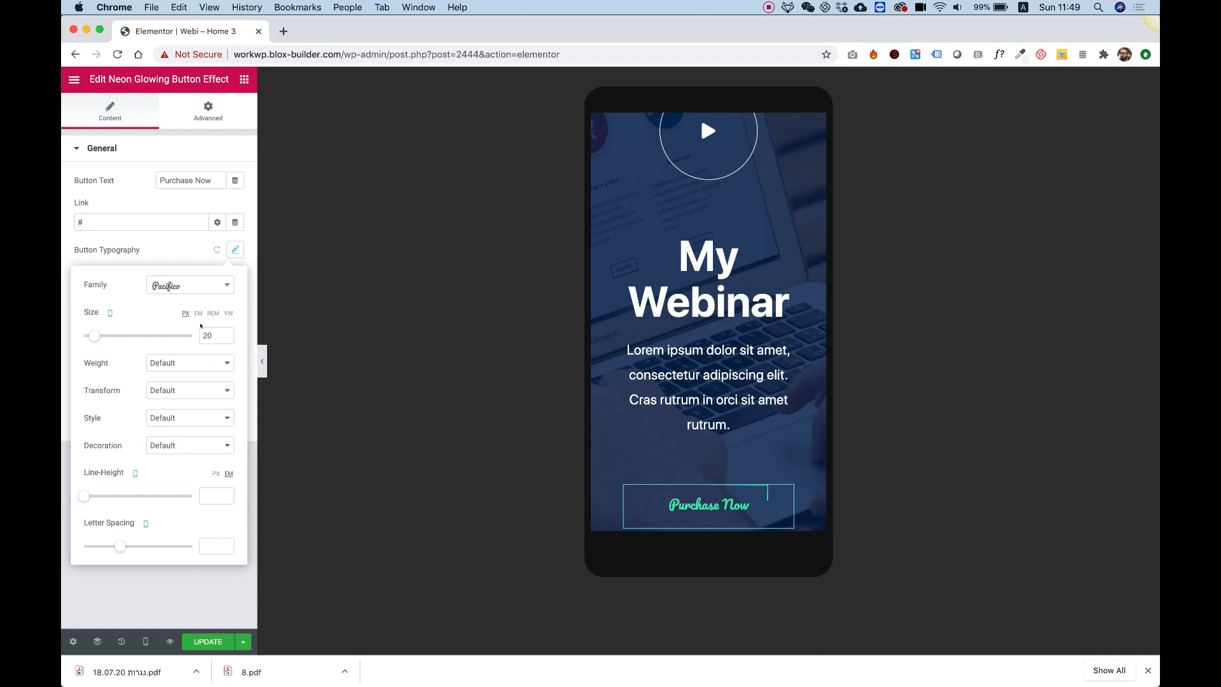
mouse_move(109, 311)
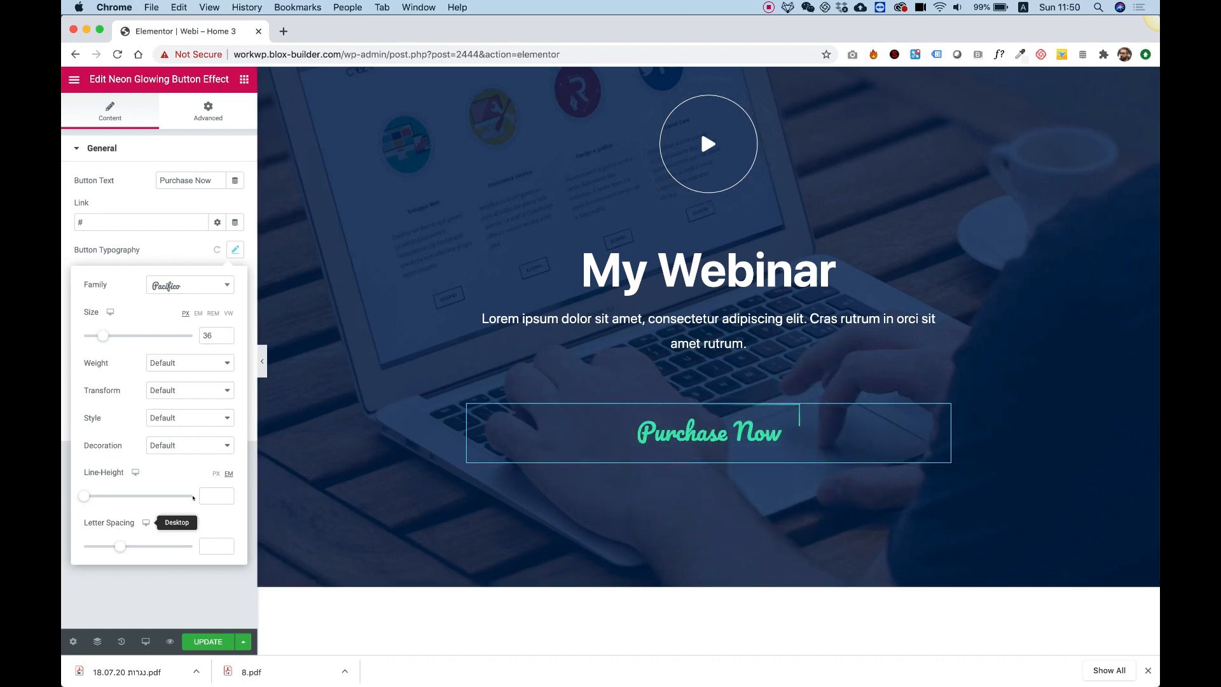
mouse_move(164, 246)
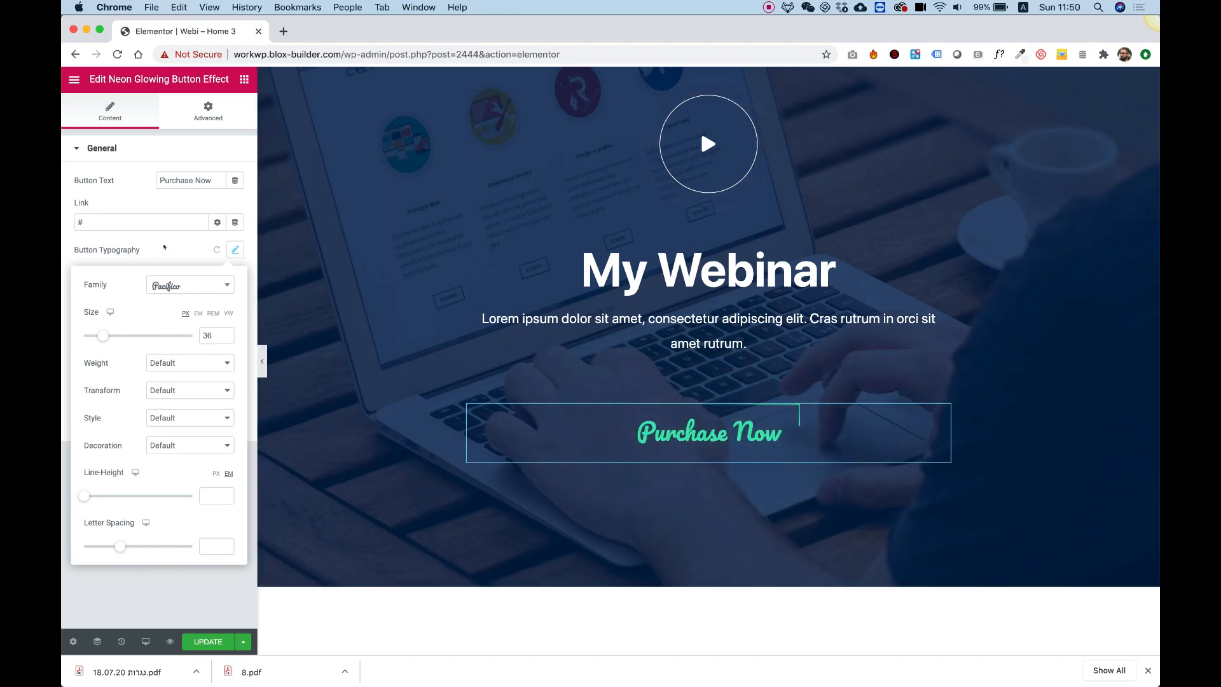
left_click(234, 250)
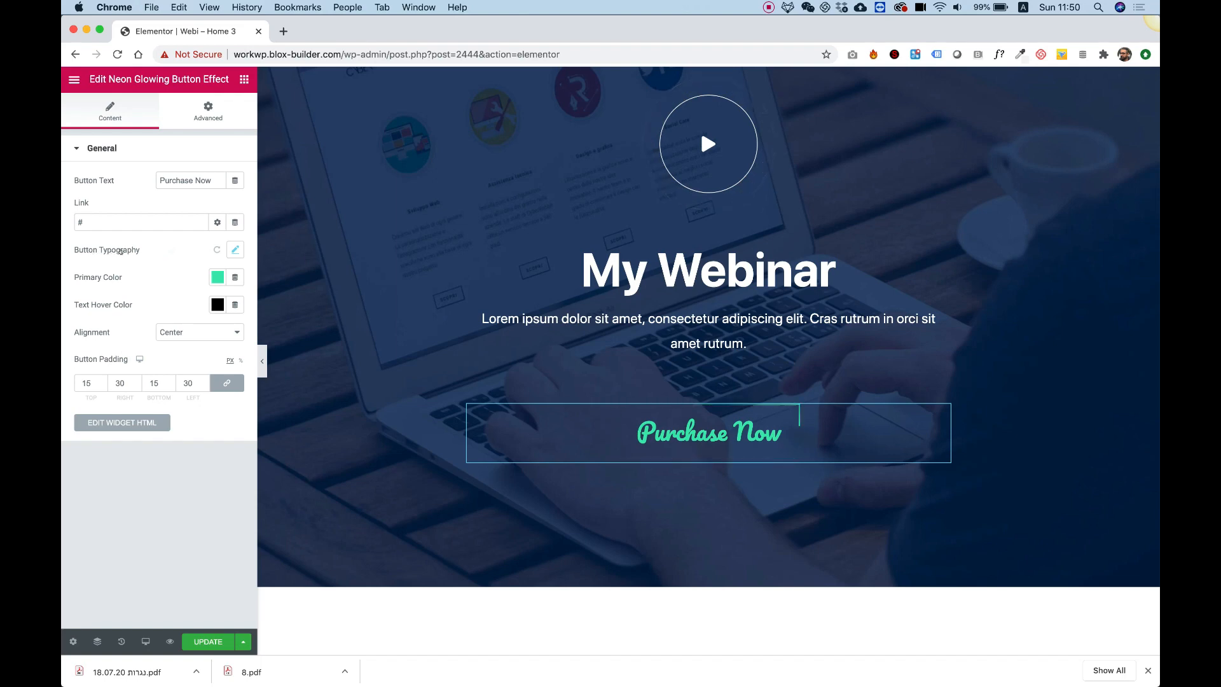
Change the button's primary colour from green to pink (around #FF00CA)
left_click(218, 276)
type("#FF00CA")
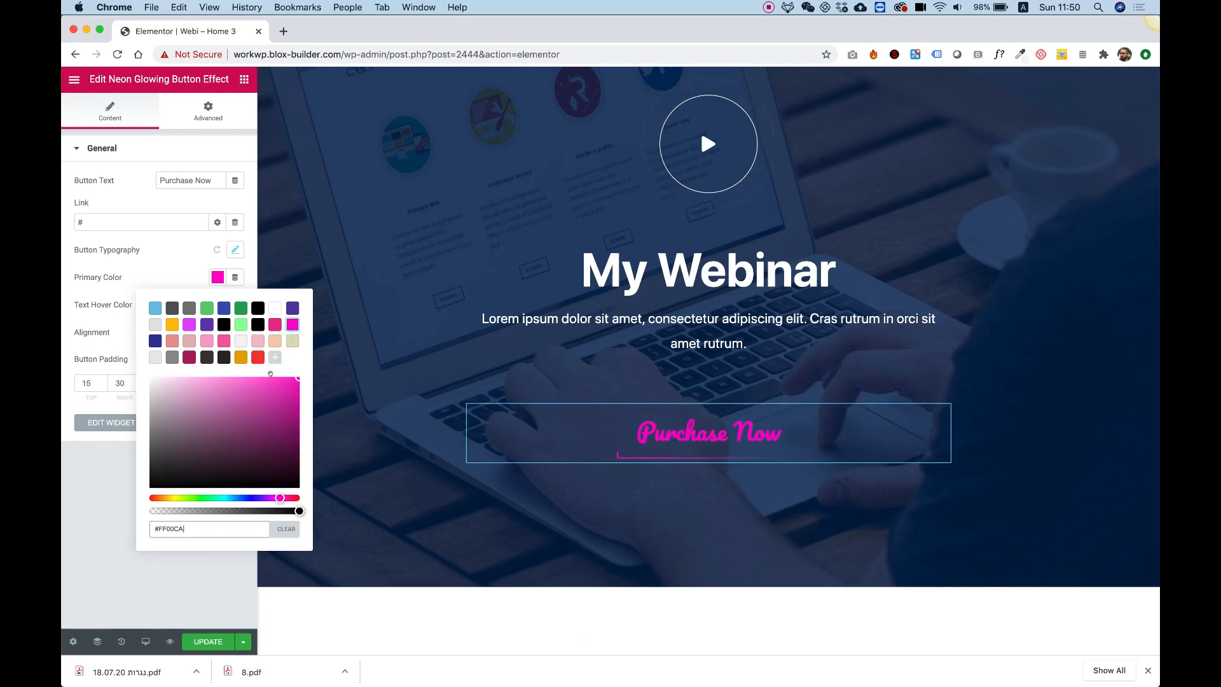
left_click(247, 379)
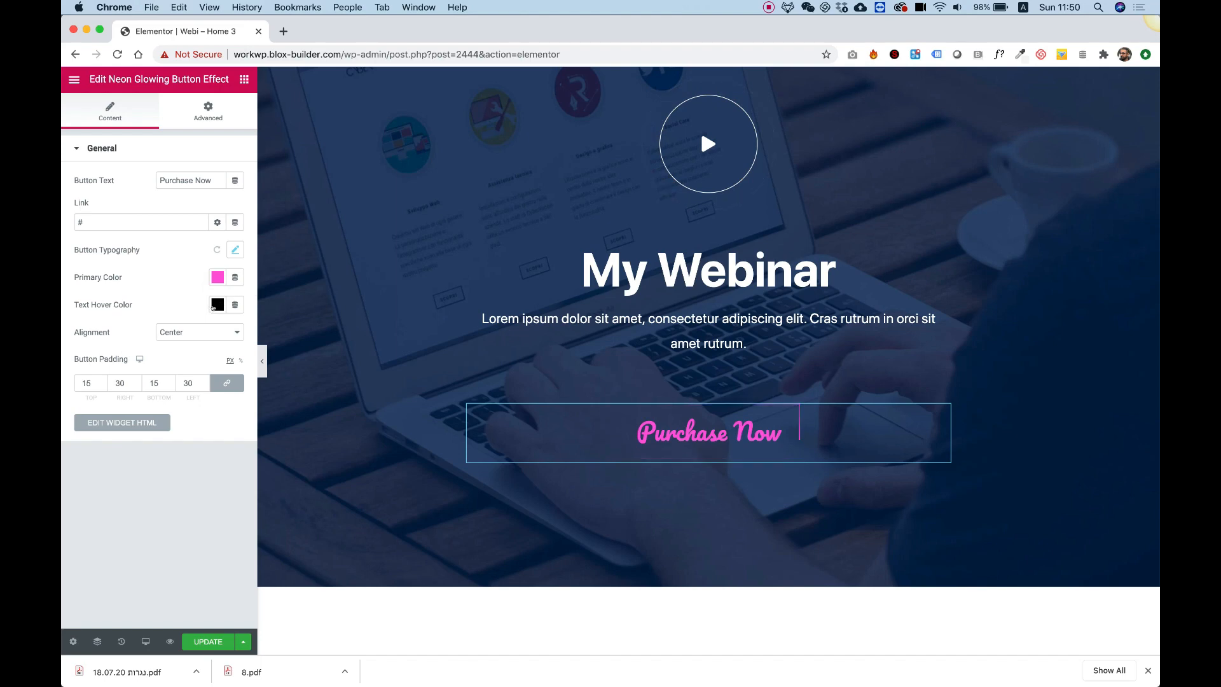
mouse_move(708, 433)
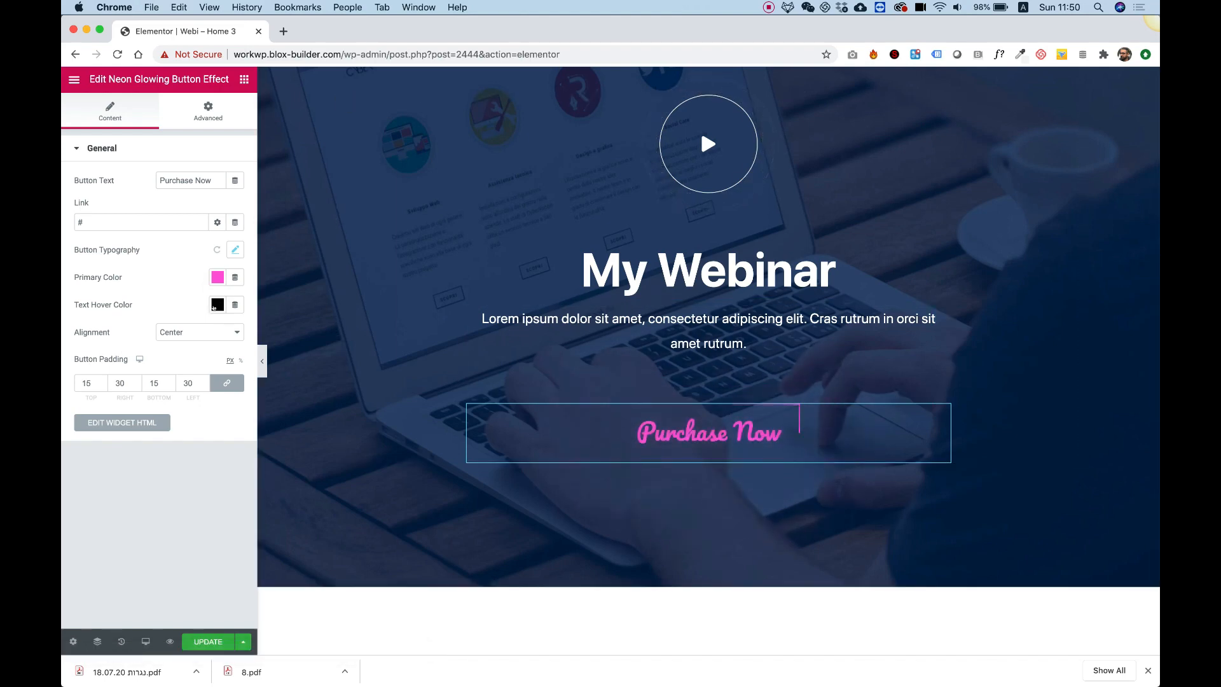
Set the button's hover text colour to white (#FFFFFF)
left_click(218, 304)
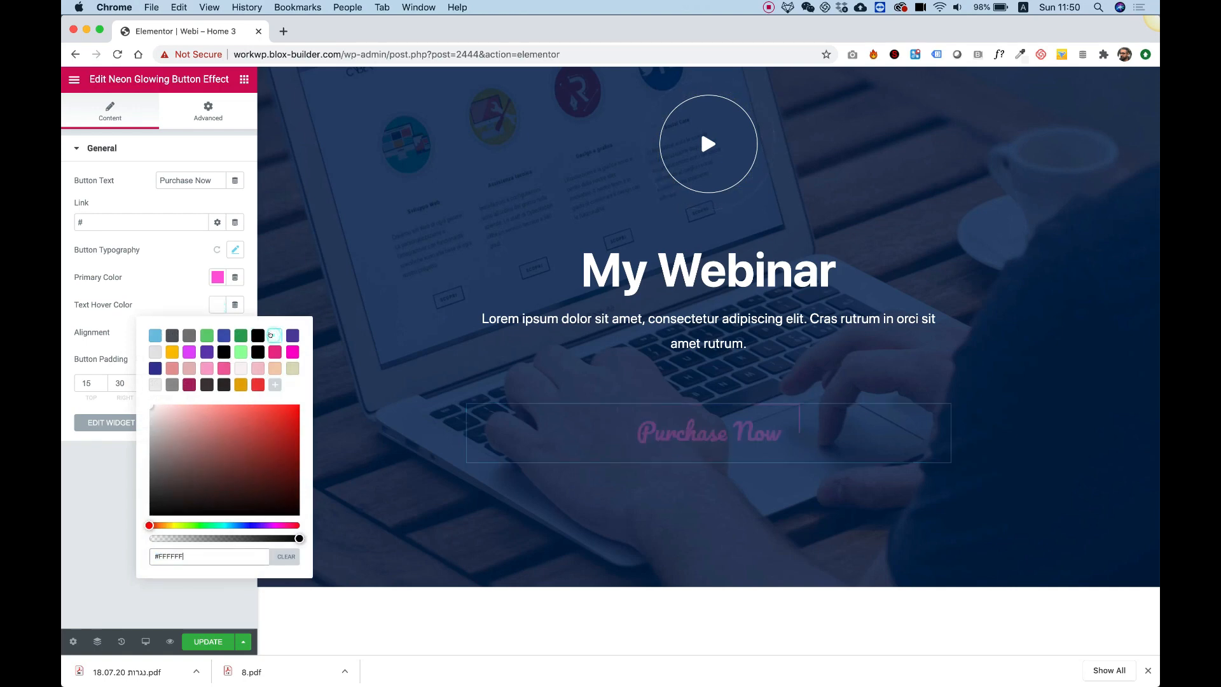
left_click(275, 334)
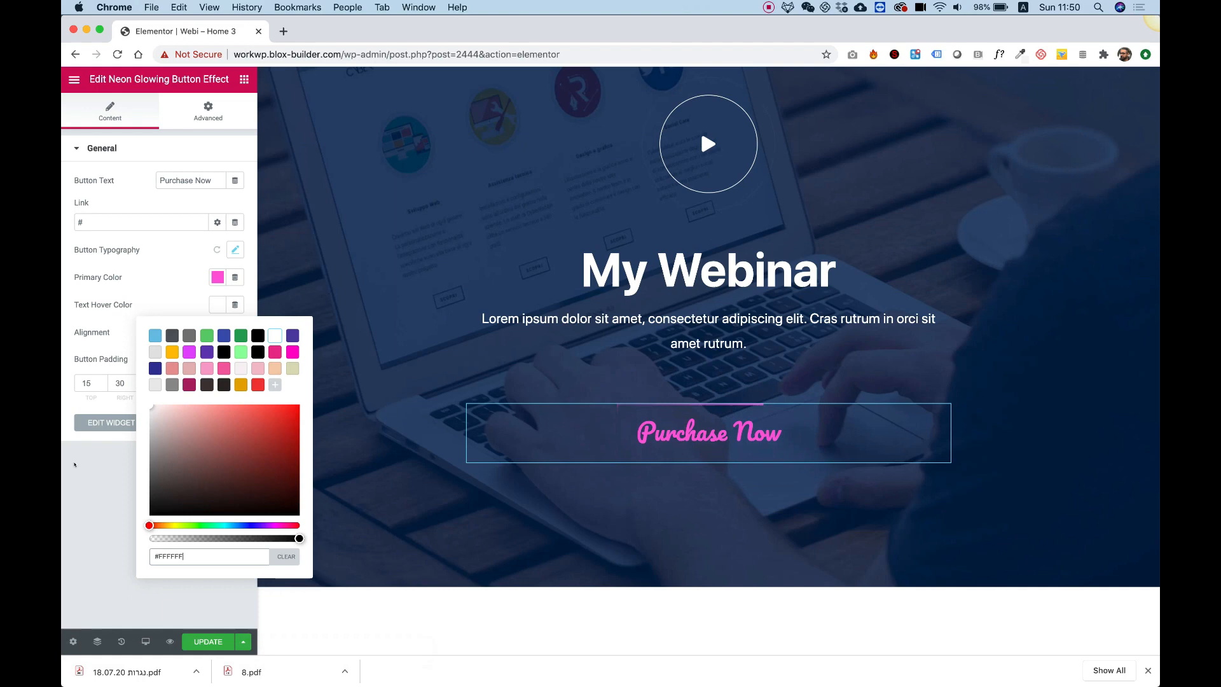
left_click(426, 327)
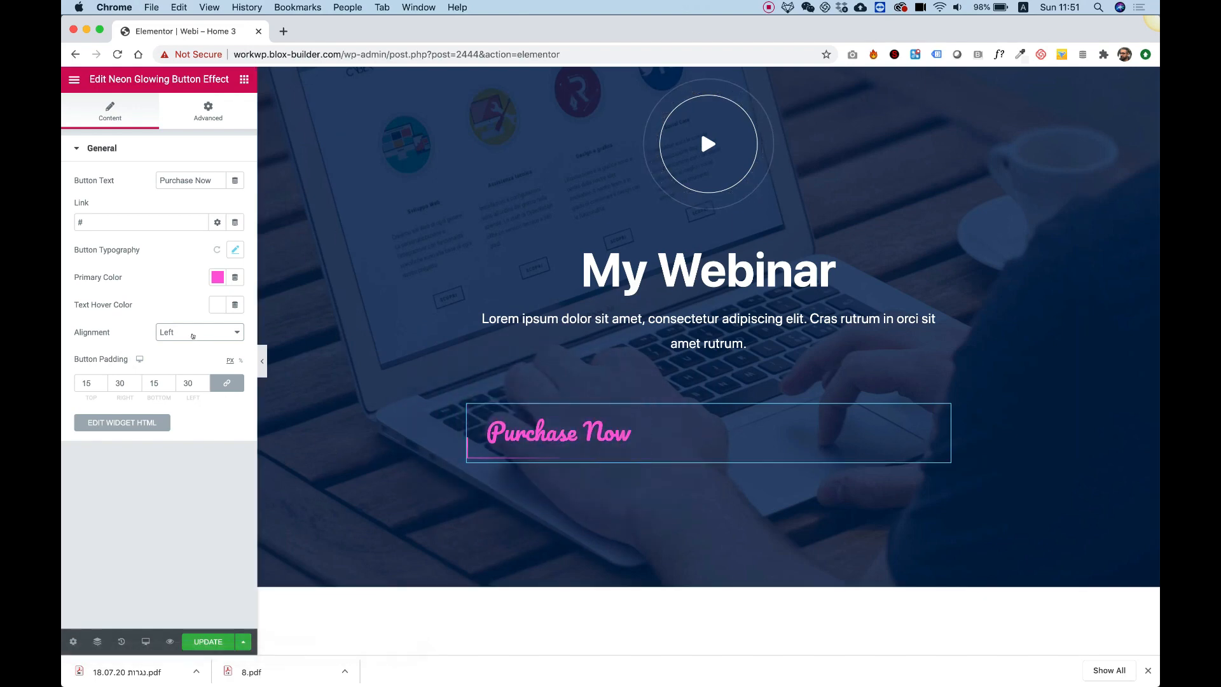
Set the button Alignment back to Center
left_click(198, 332)
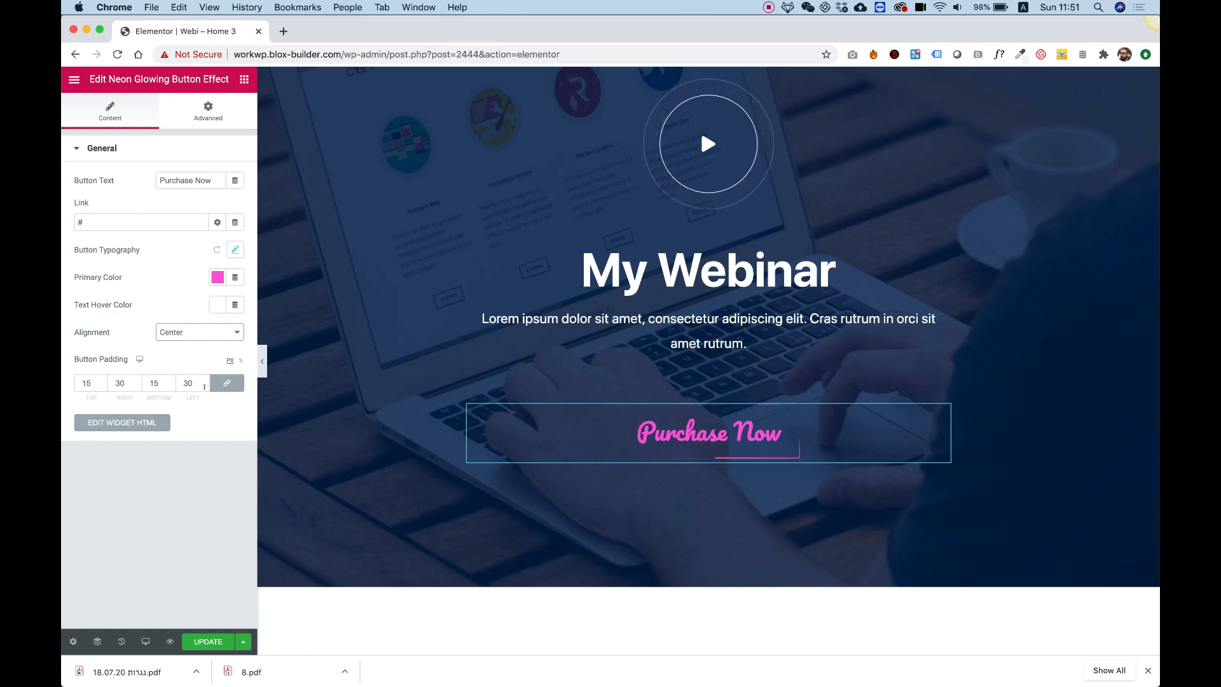
mouse_move(227, 383)
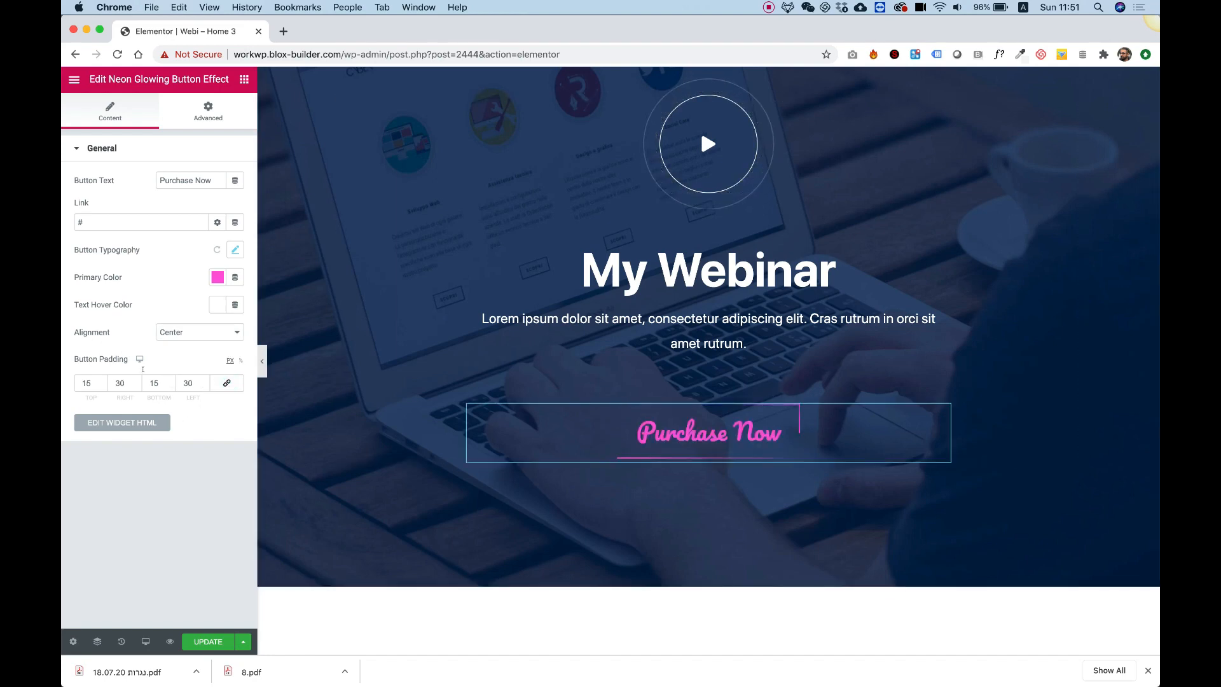
mouse_move(708, 433)
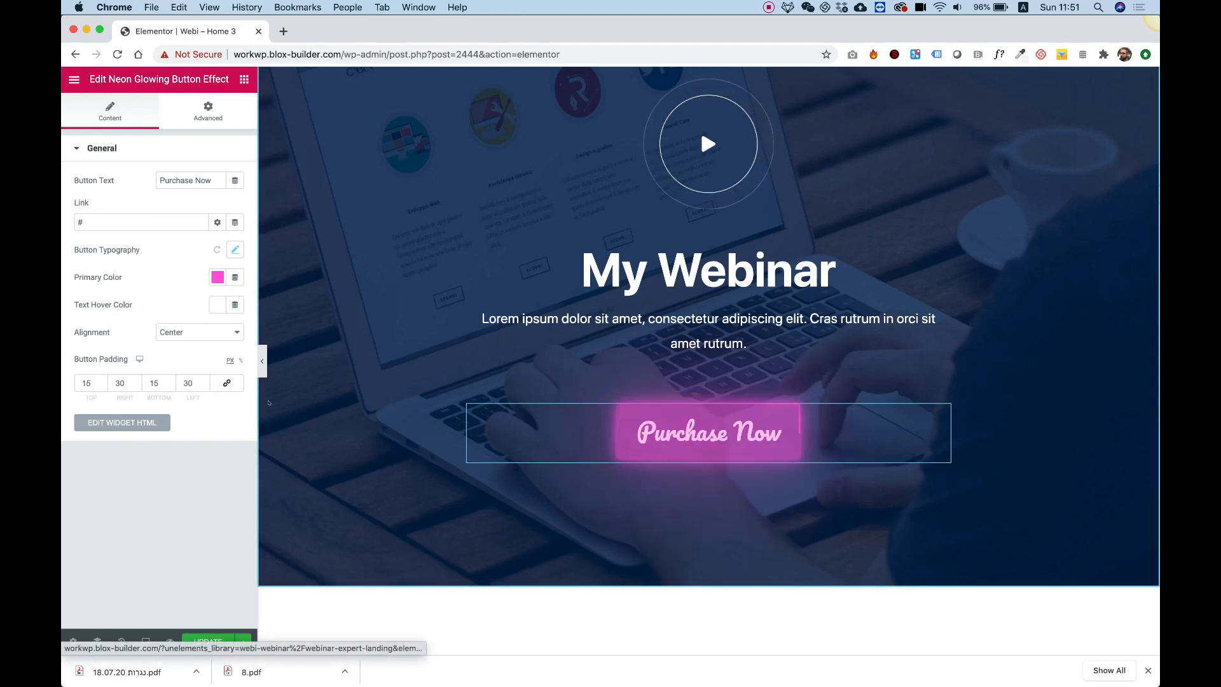
mouse_move(140, 358)
type("70")
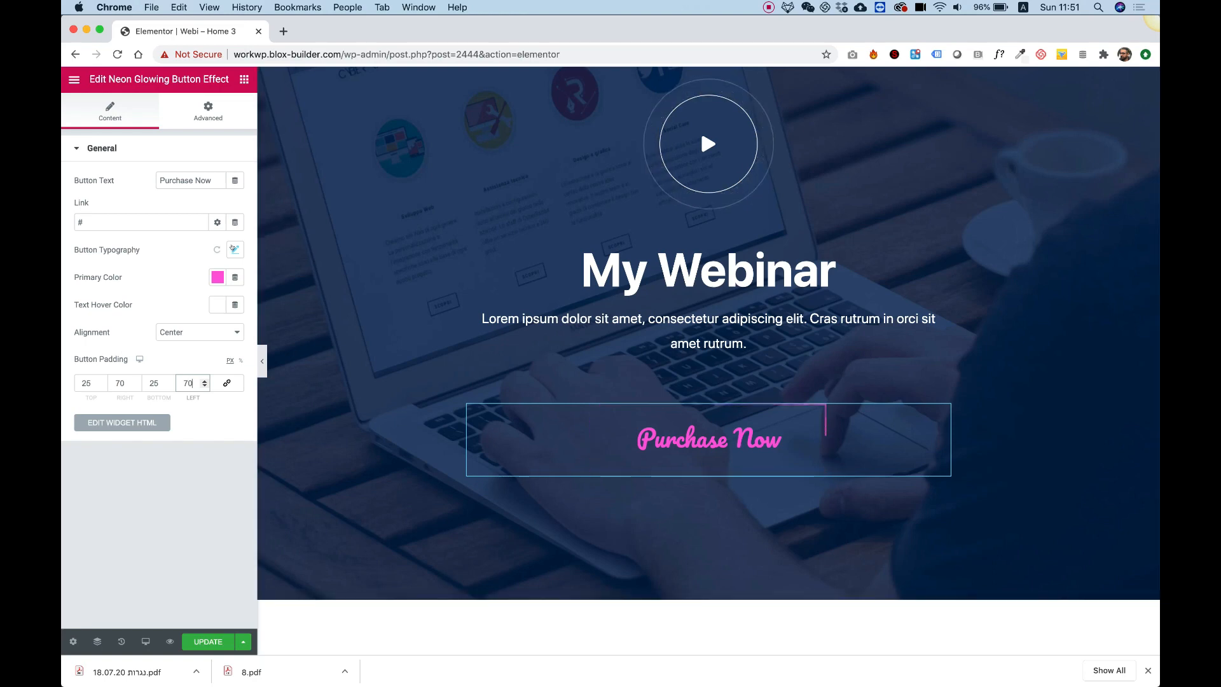
left_click(234, 250)
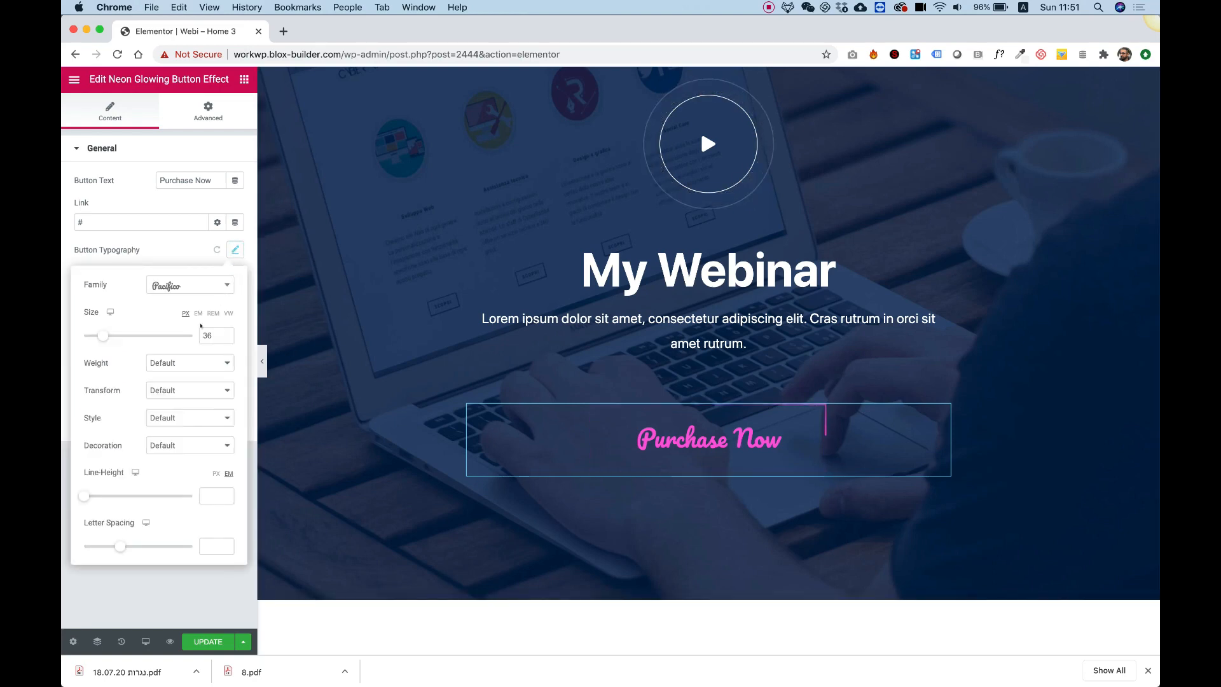
left_click(234, 249)
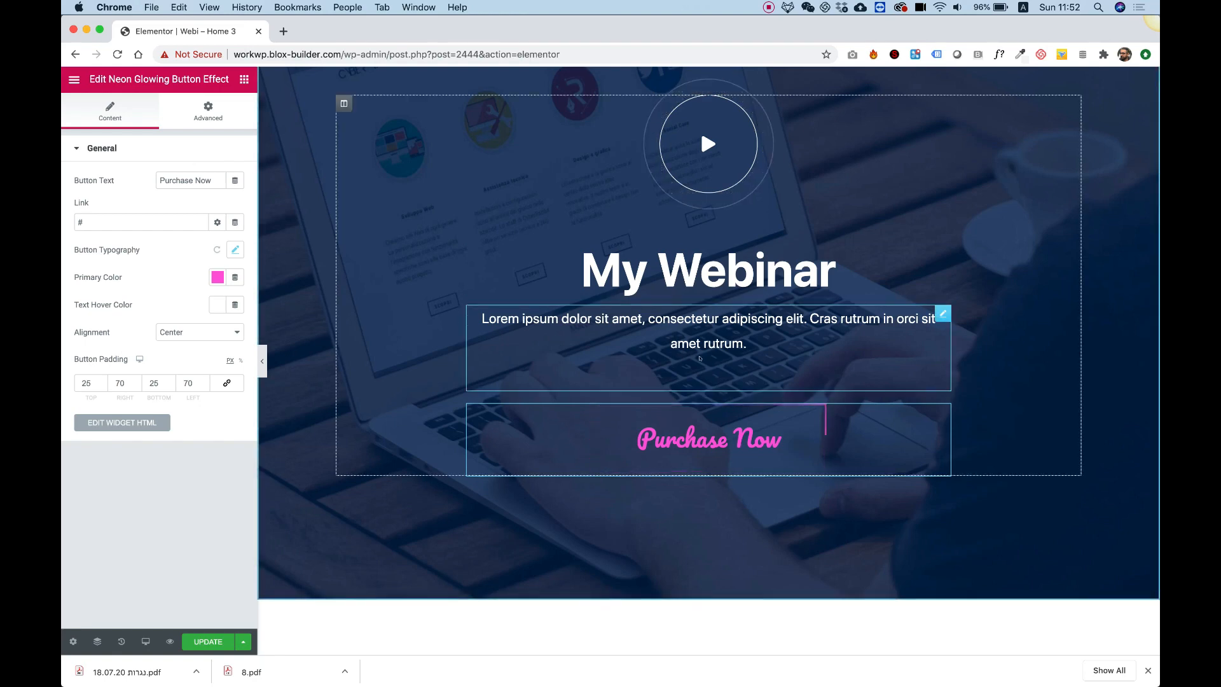
mouse_move(708, 438)
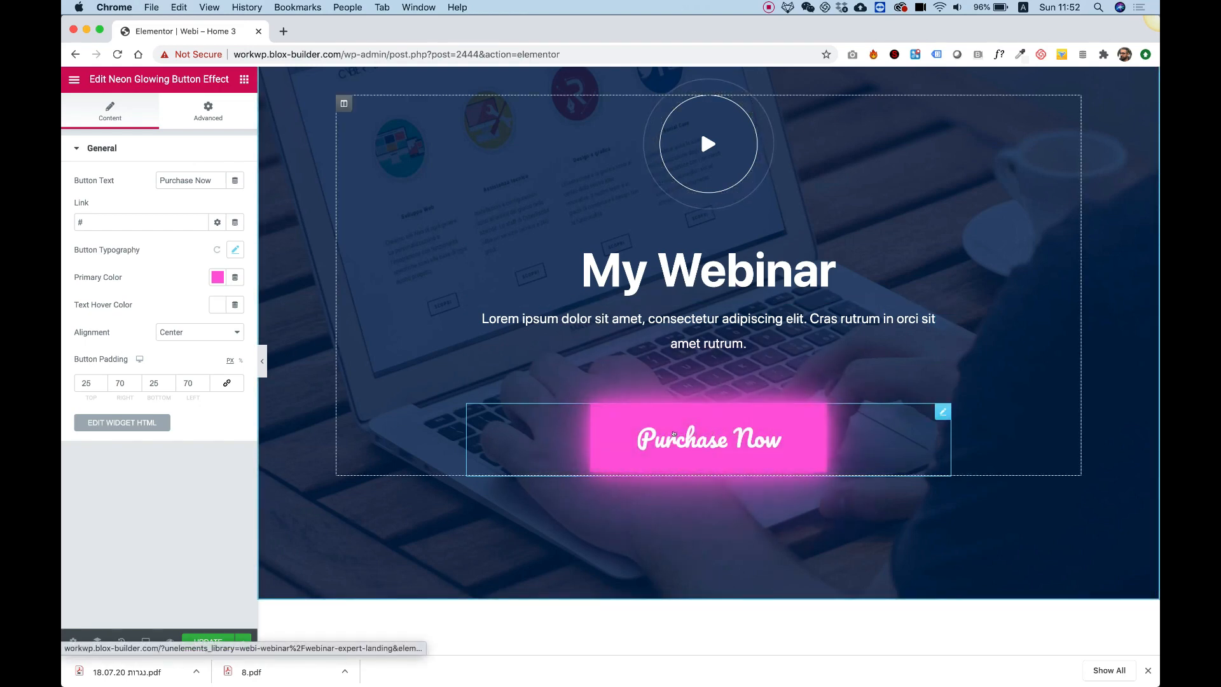